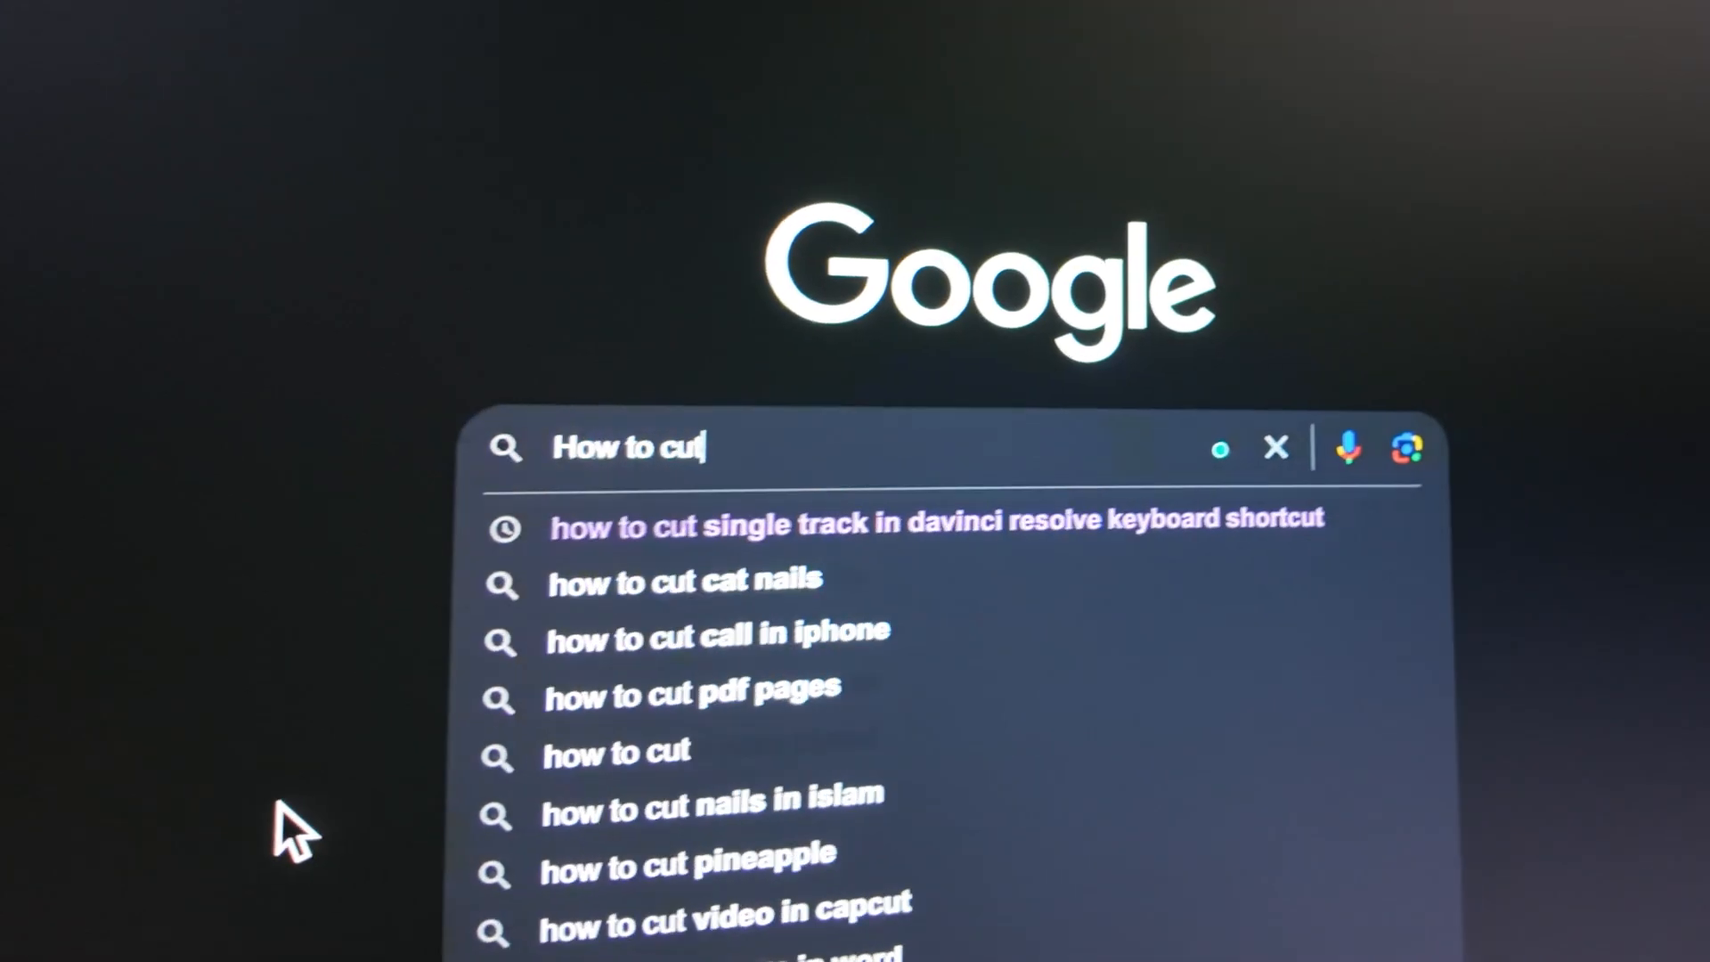
pyautogui.write('a clip in')
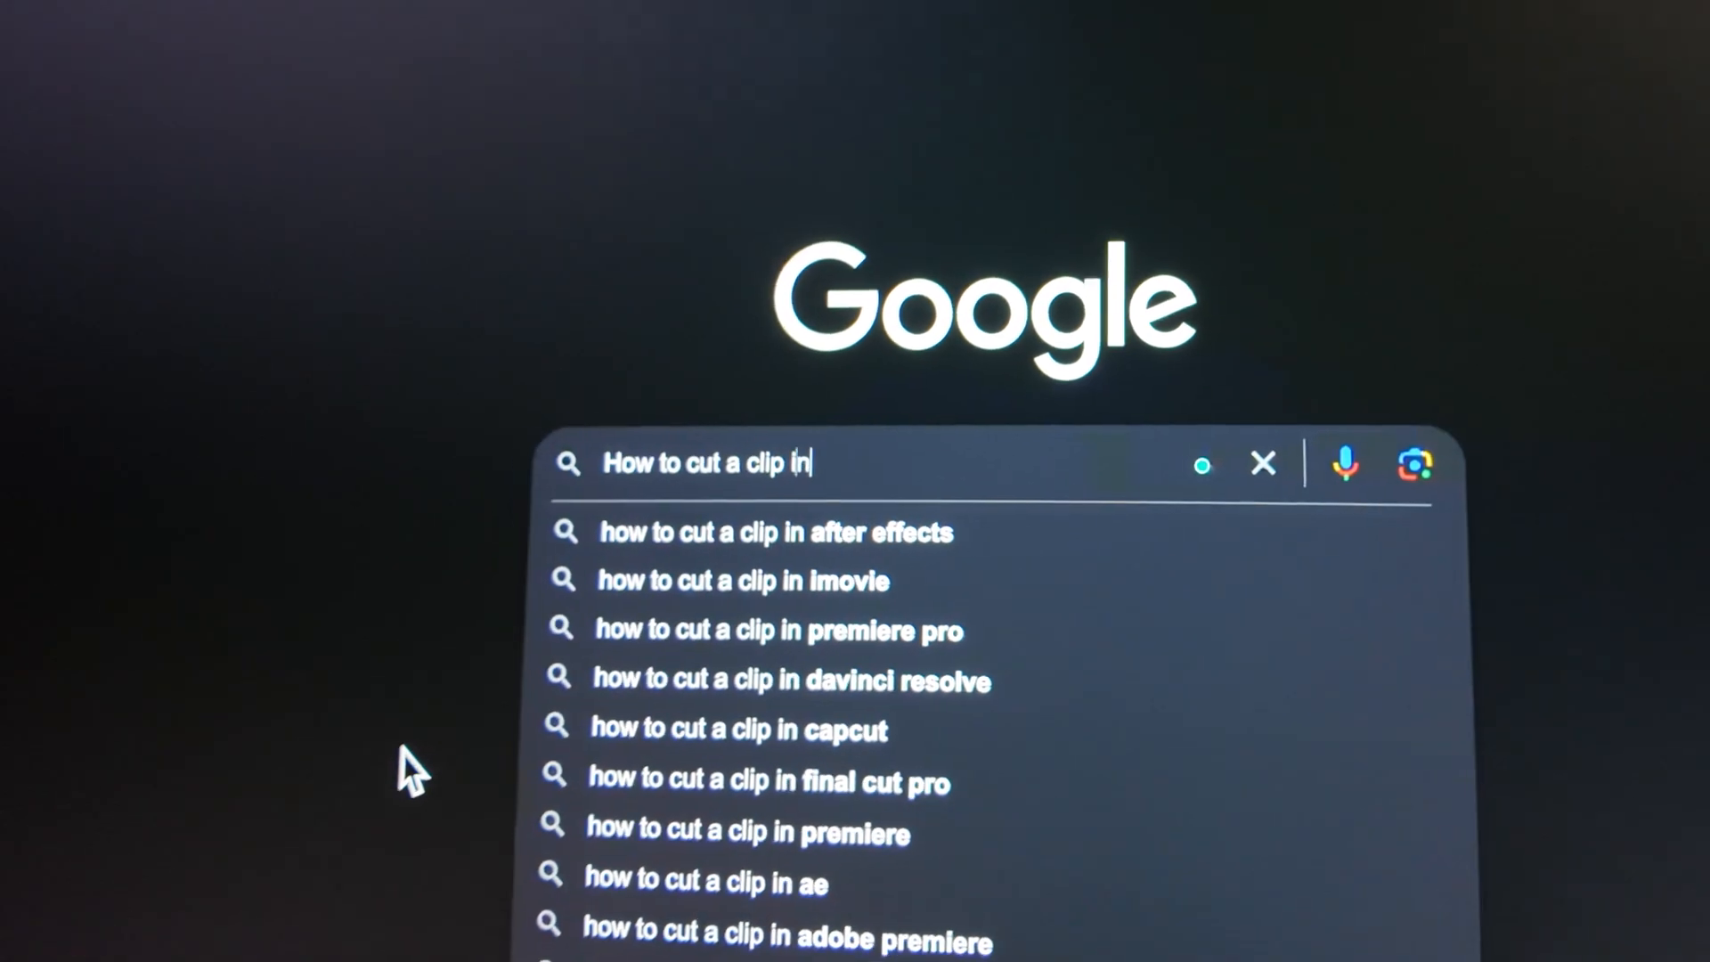